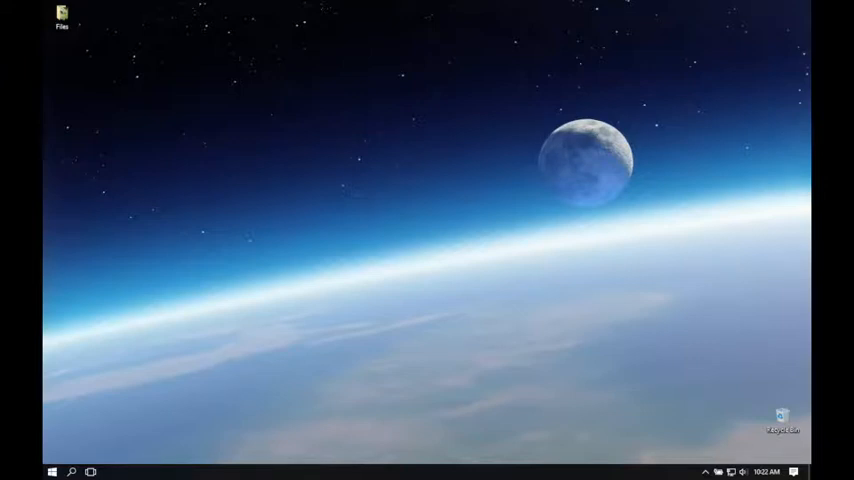
Step: Launch MoviePlus X6 from its desktop shortcut to reach the startup wizard
double_click(61, 15)
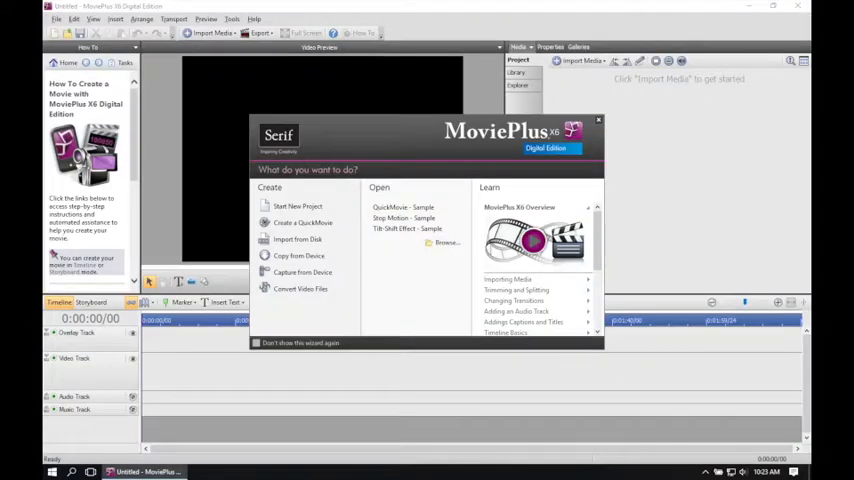
Step: Choose Start New Project to open an empty untitled project
left_click(598, 121)
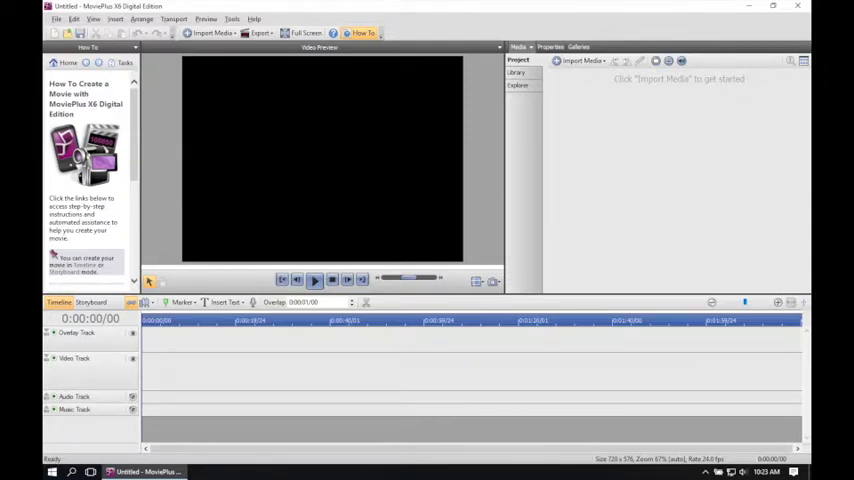
Step: Import Dogs Out Music plus the dog photos and videos from the Files folder
left_click(583, 61)
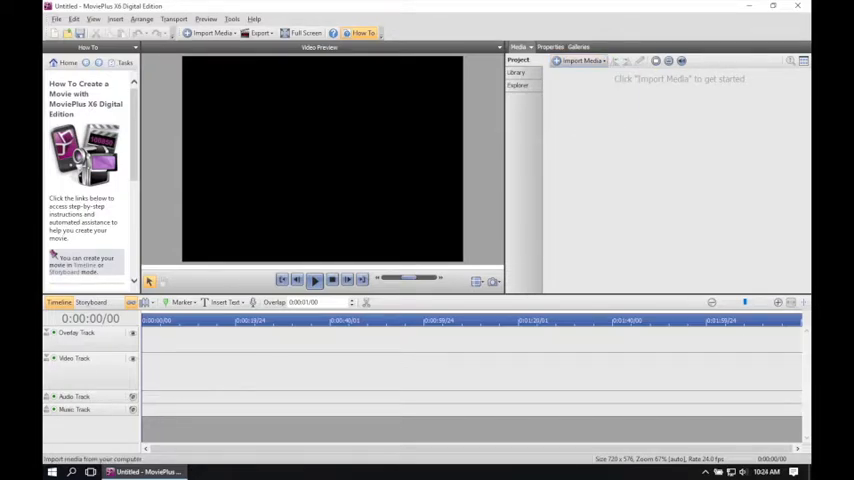
left_click(210, 33)
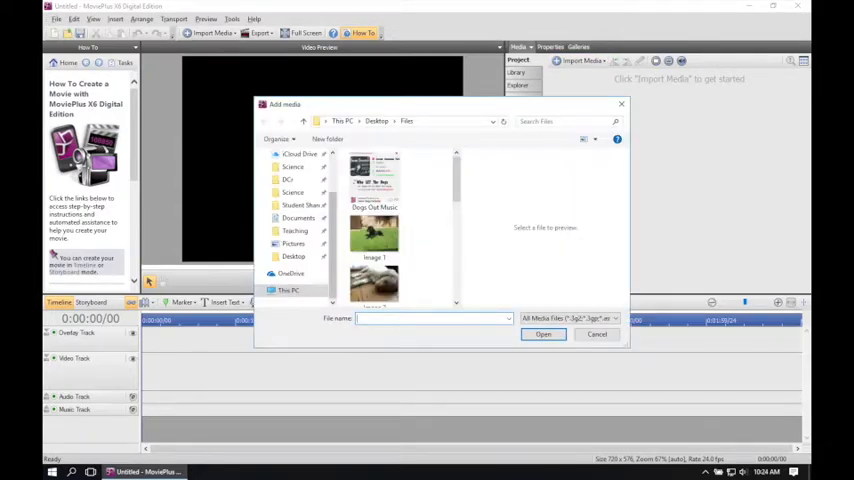
left_click(376, 121)
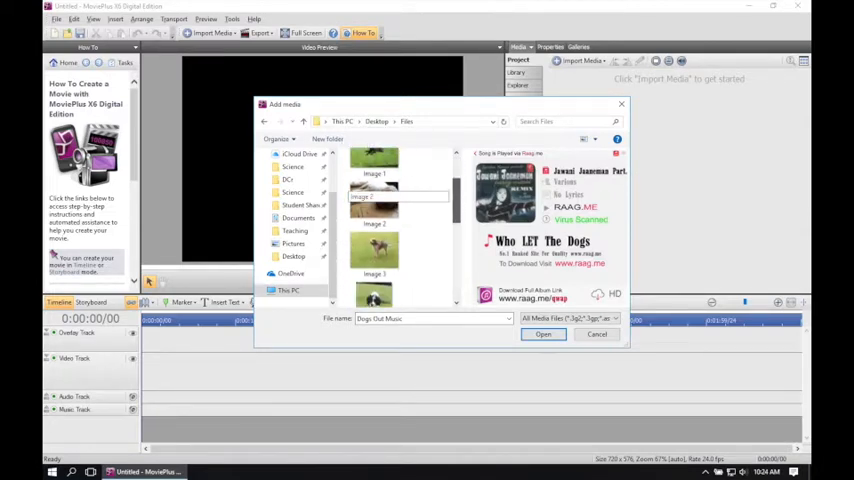
scroll("down", 3)
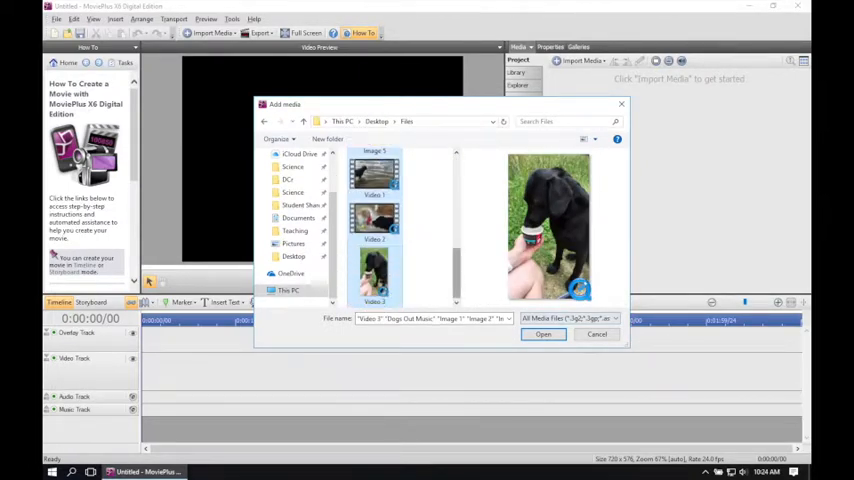
left_click(542, 334)
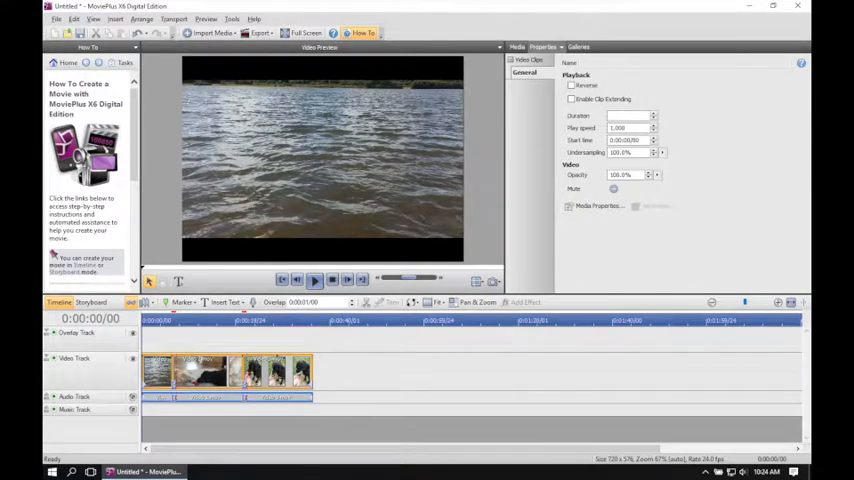
Step: Place dog videos then photos on the Video Track, and Dogs Out Music on the Music Track
left_click(519, 46)
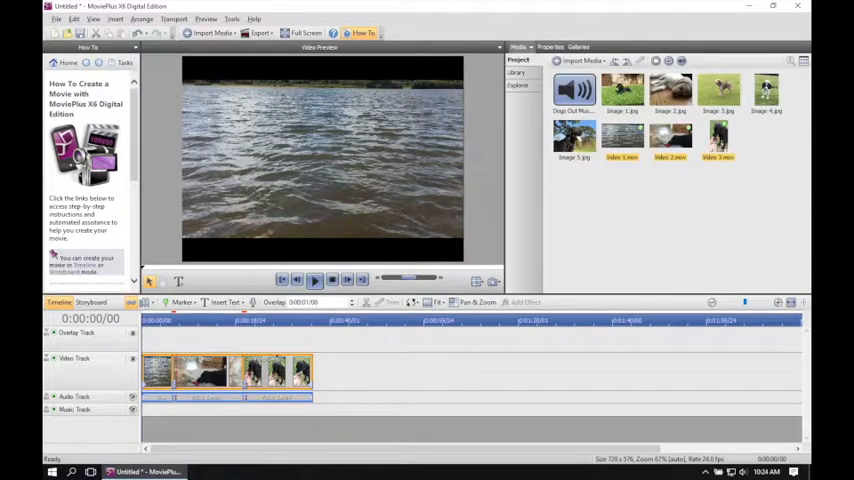
left_click(622, 90)
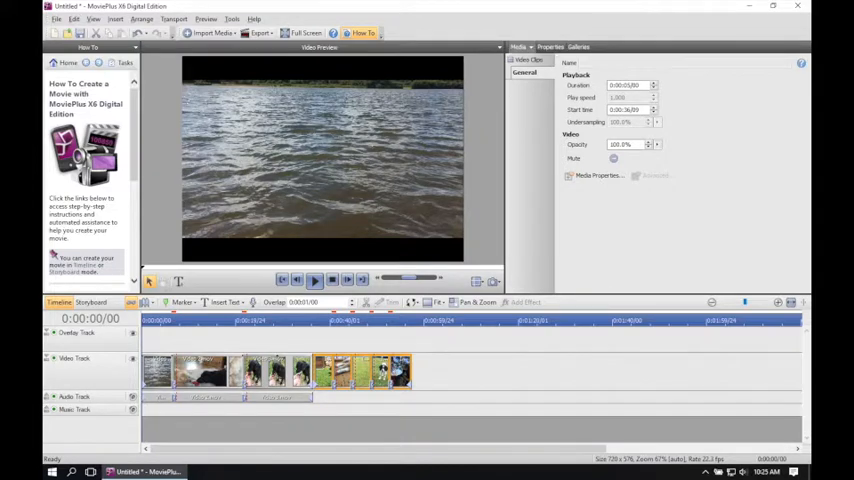
left_click(519, 47)
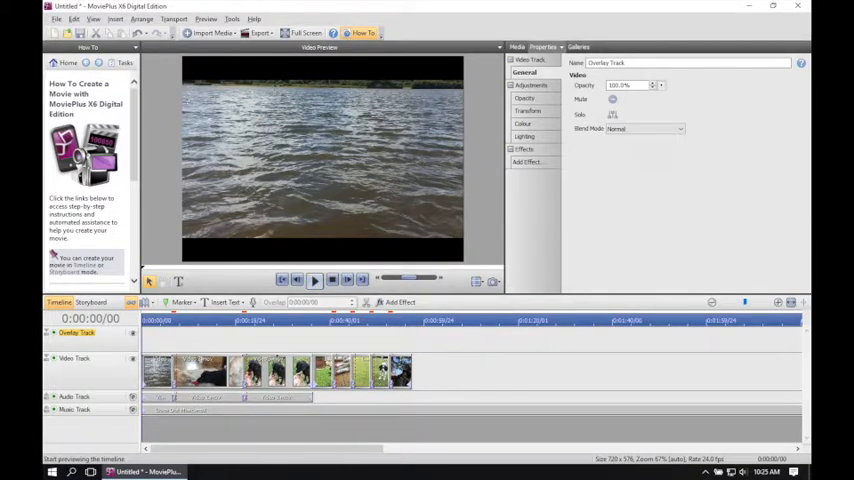
Step: Preview the movie and stretch Dogs Out Music to end with the last dog photo
left_click(314, 280)
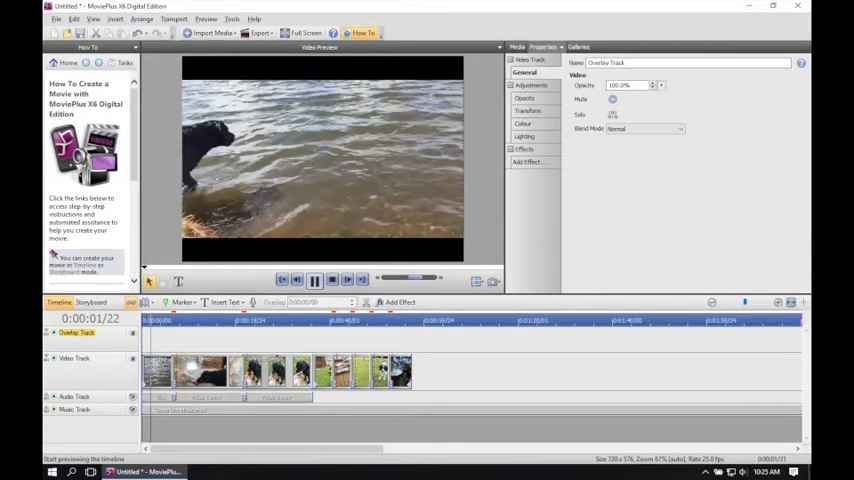
left_click(314, 279)
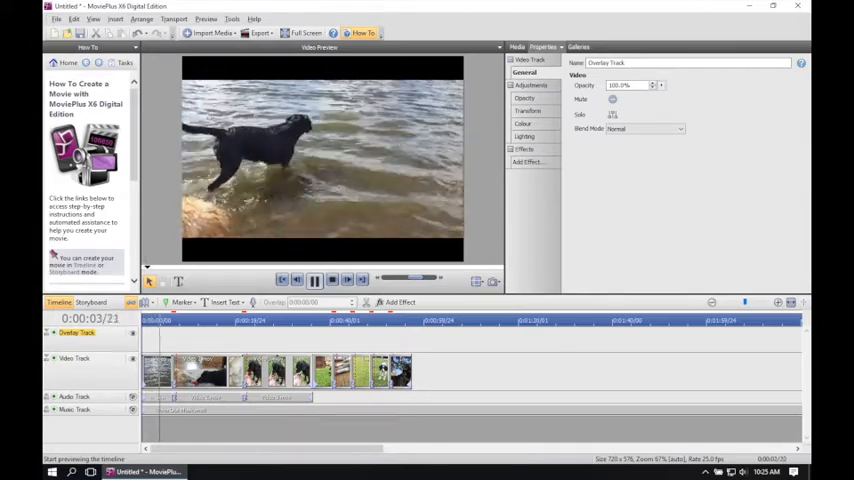
left_click(314, 279)
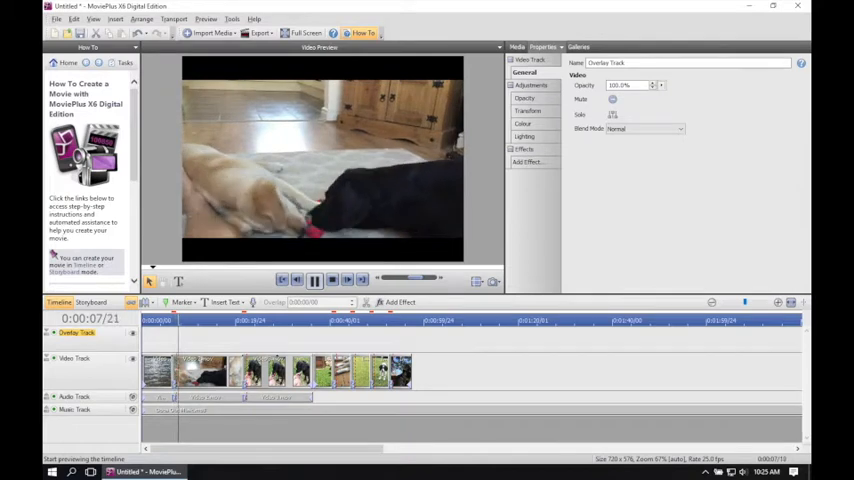
left_click(314, 280)
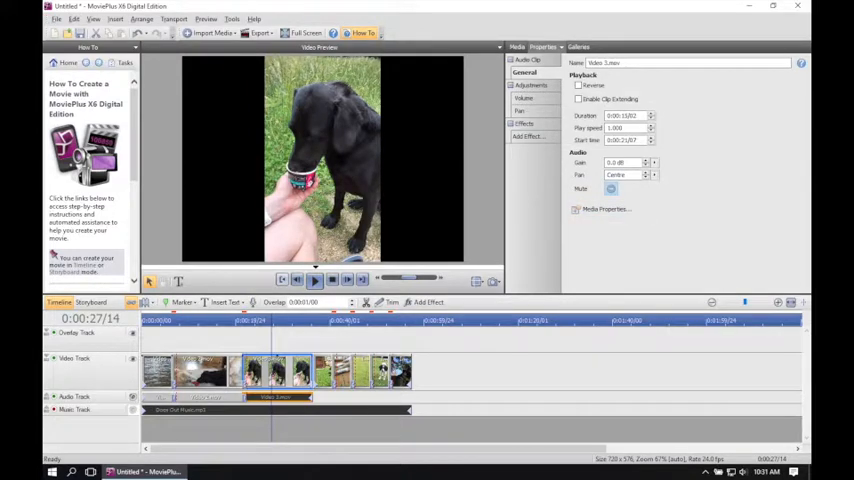
Step: Select the Video 2 clip to show its playback and opacity settings
left_click(314, 279)
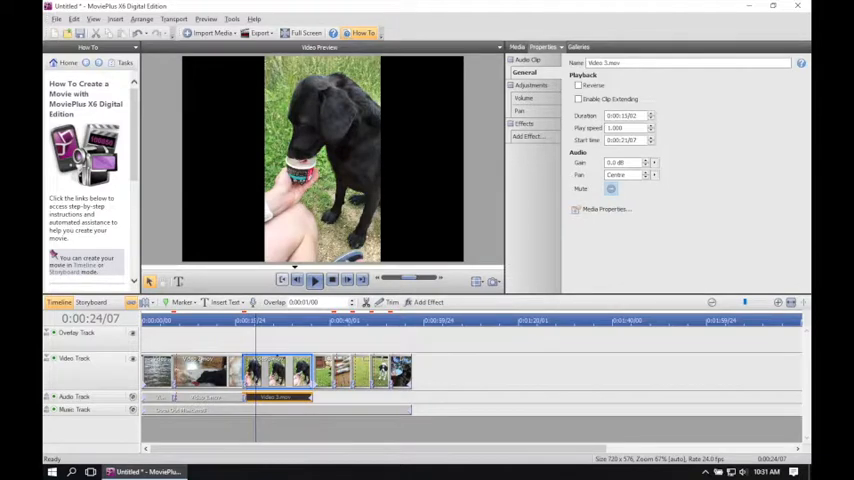
left_click(314, 279)
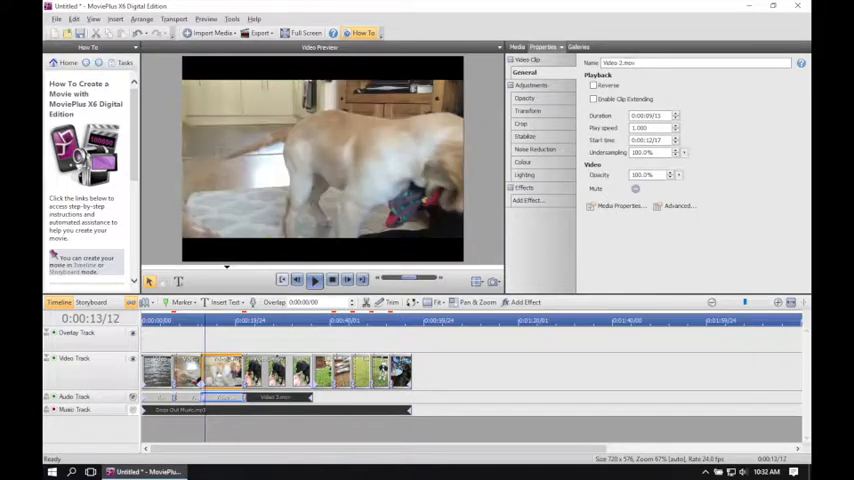
Step: Delete the split-off part of Video 2 and trim the opening Video 1 water clip
right_click(225, 370)
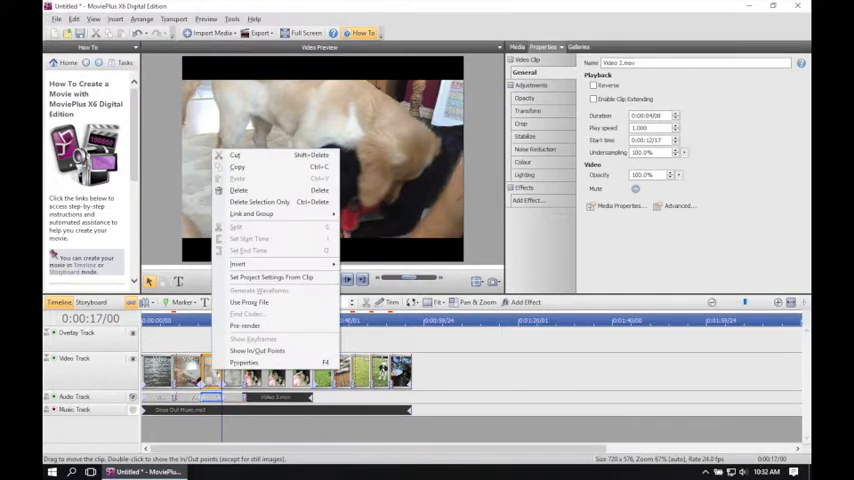
mouse_move(238, 190)
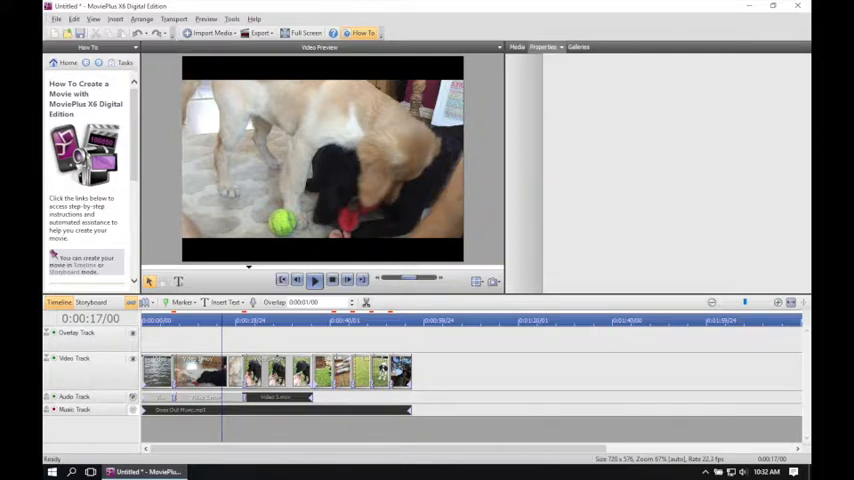
left_click(75, 358)
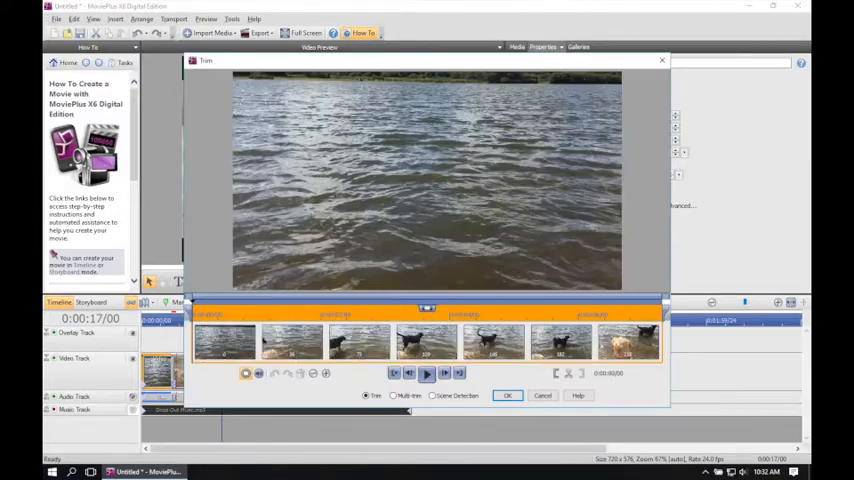
left_click(426, 373)
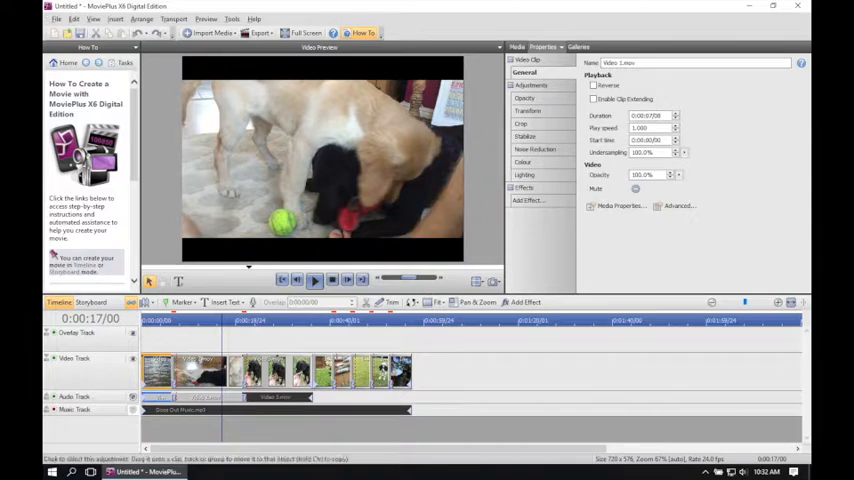
Step: Show Colour adjustments for the entire Video Track, with temperature, tint, saturation and vibrance at zero
left_click(524, 161)
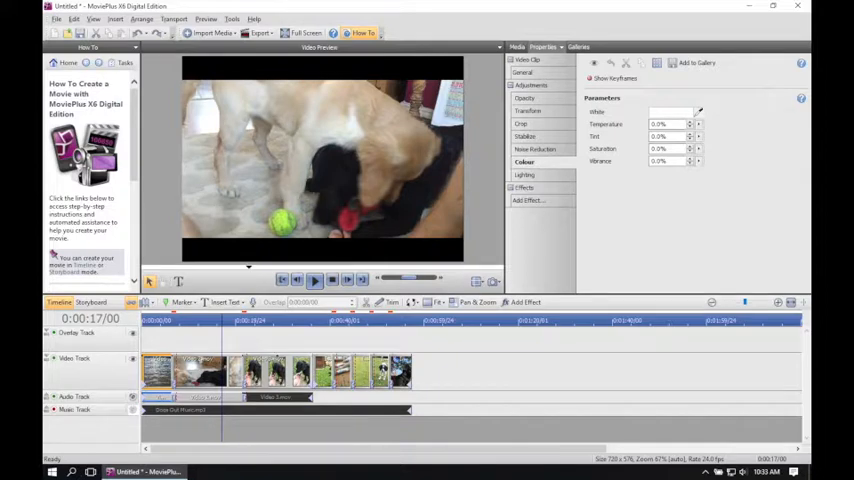
left_click(697, 120)
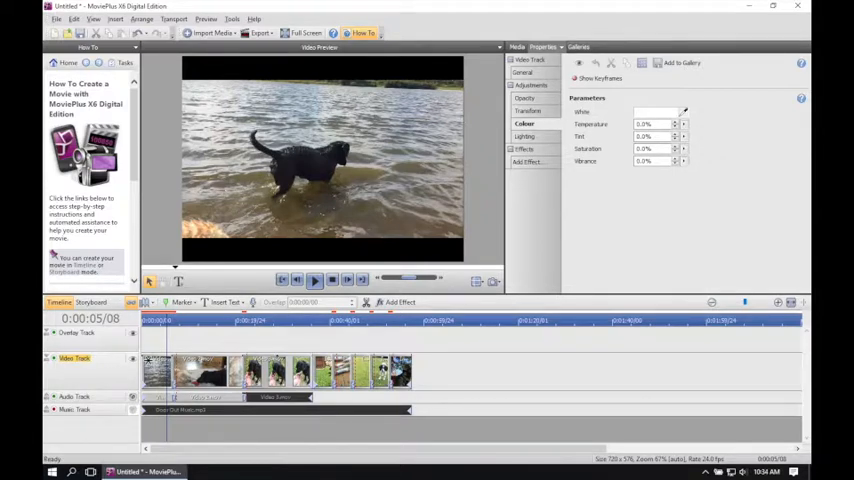
Step: Add a Checkerboard transition from the Transitions gallery to the movie
left_click(572, 47)
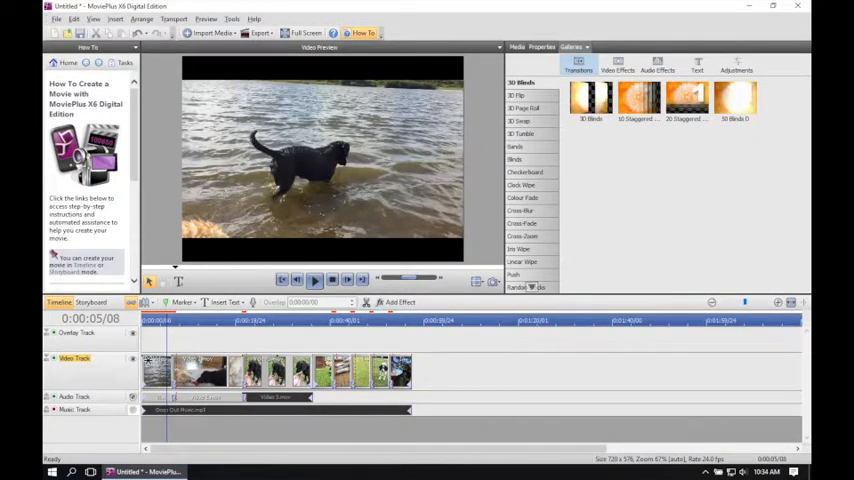
left_click(524, 197)
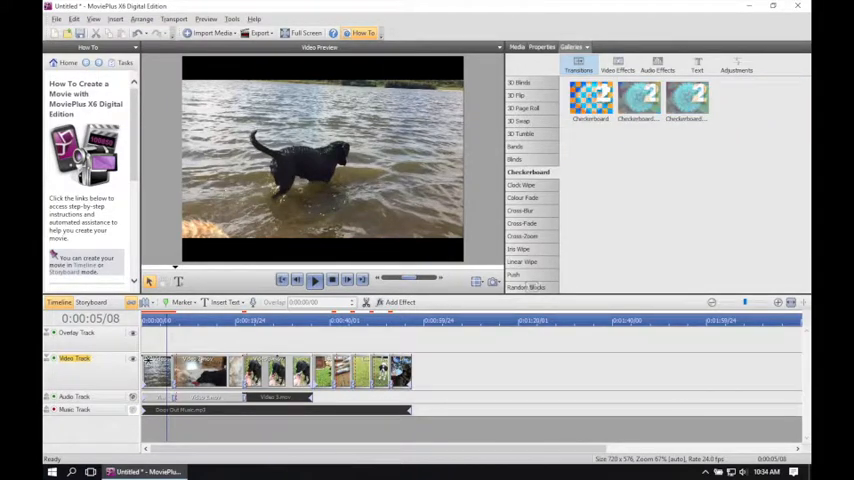
left_click(590, 95)
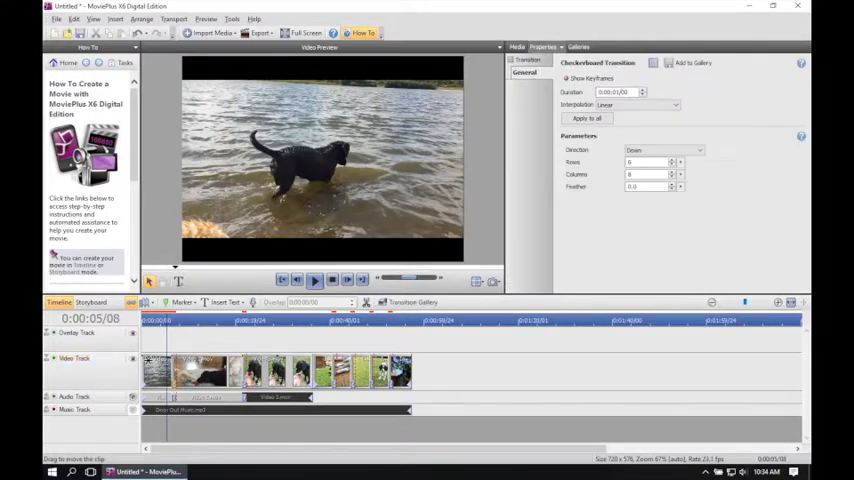
Step: Add a 3D Page Roll transition, showing its angle, radius and perspective settings
left_click(571, 47)
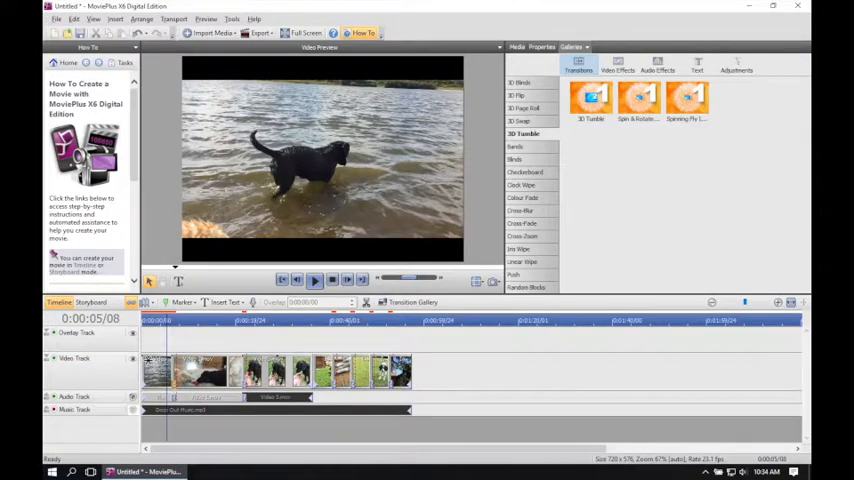
left_click(640, 100)
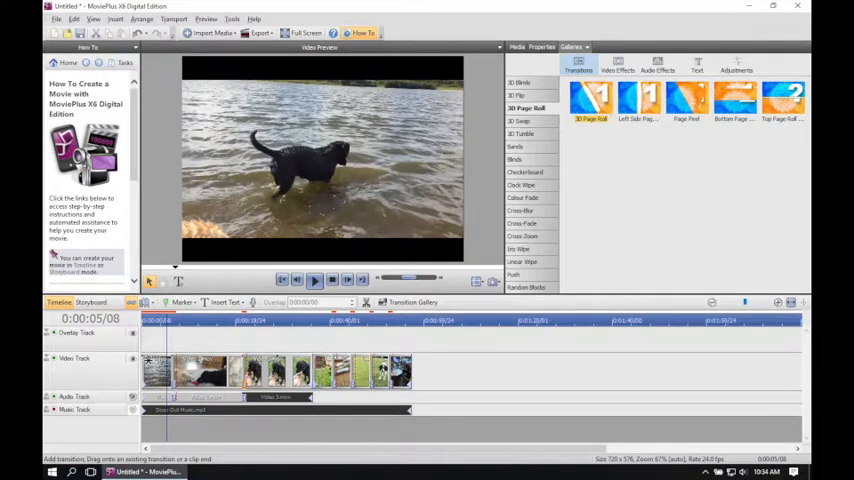
left_click(590, 98)
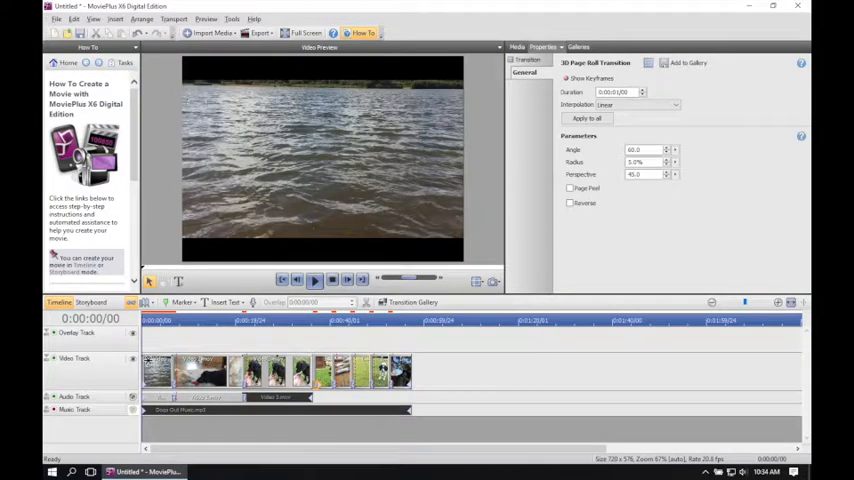
Step: Insert a 'My Title Text' title on the Overlay Track at the movie's start
left_click(314, 279)
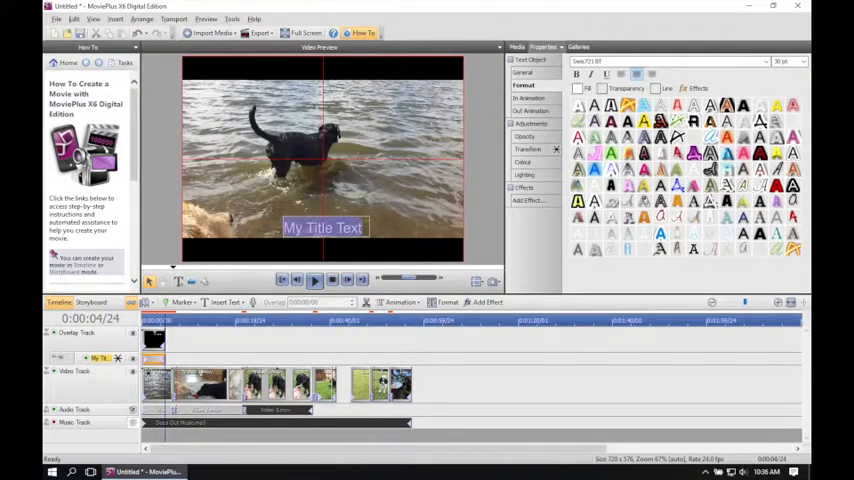
Step: Replace the opening title's placeholder text with 'My Video'
type("My Vi")
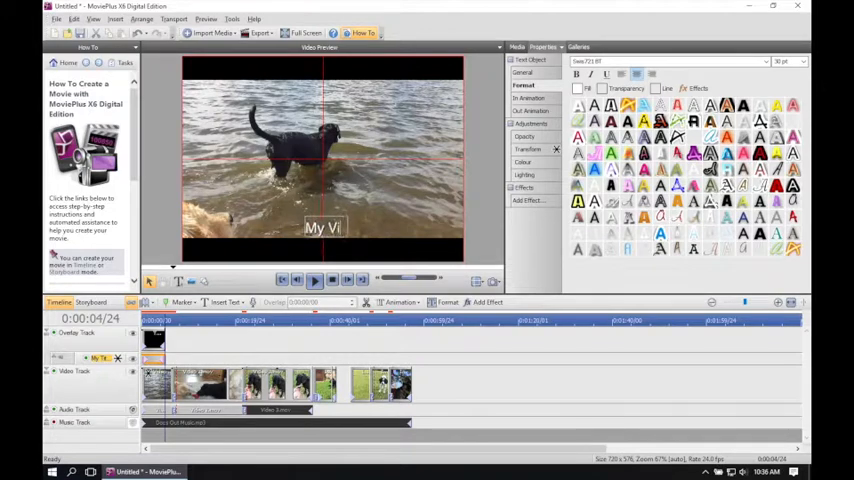
type("deo")
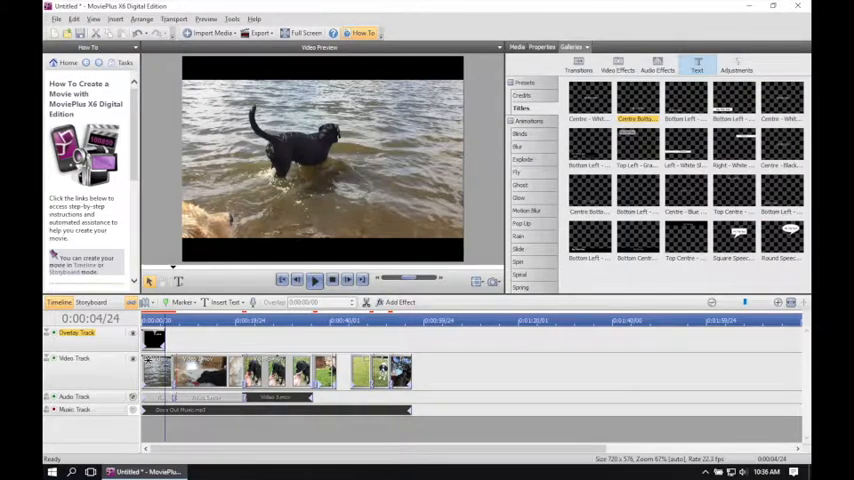
Step: Drop a Credits preset at the end of the overlay track and edit the Directed by name
left_click(521, 95)
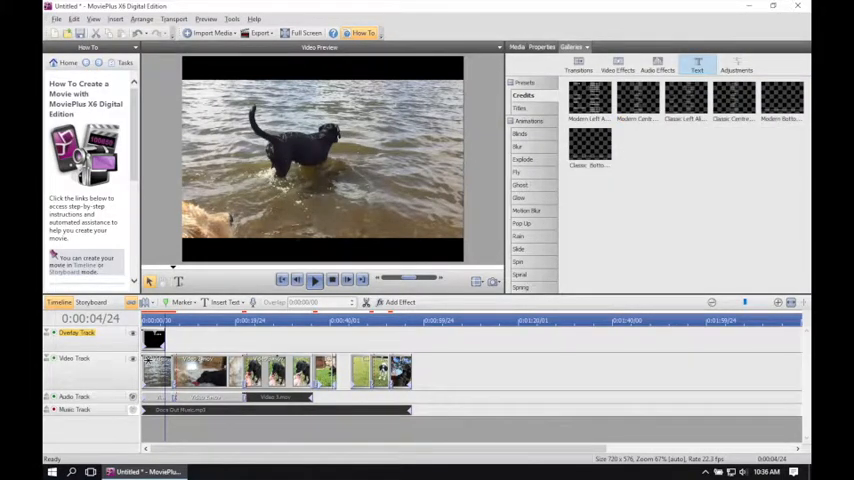
left_click(637, 100)
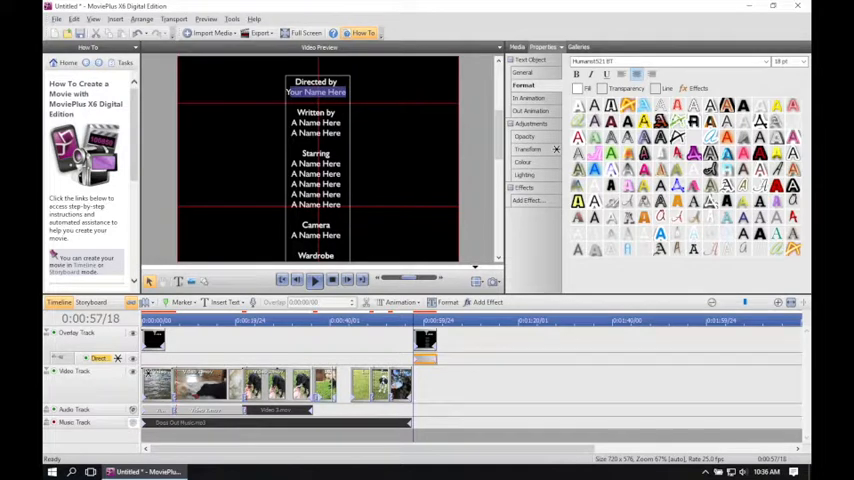
type("DCr")
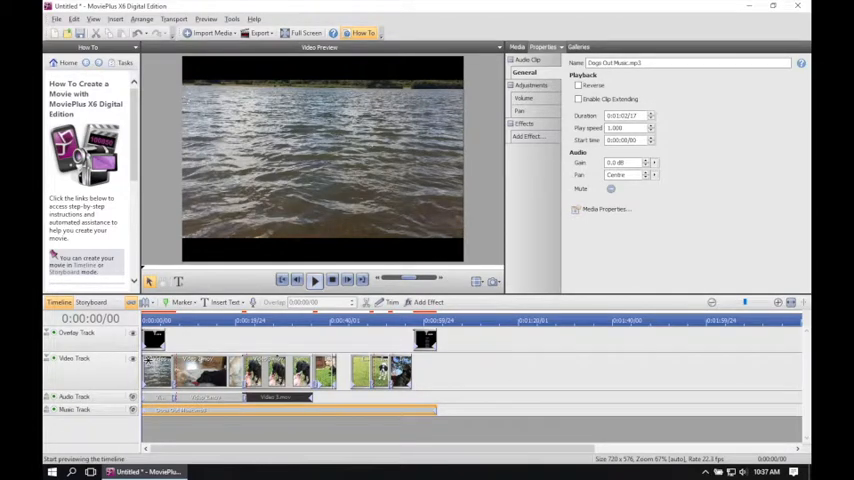
Step: Play the timeline from the start to watch the 'My Video' opening title
left_click(314, 280)
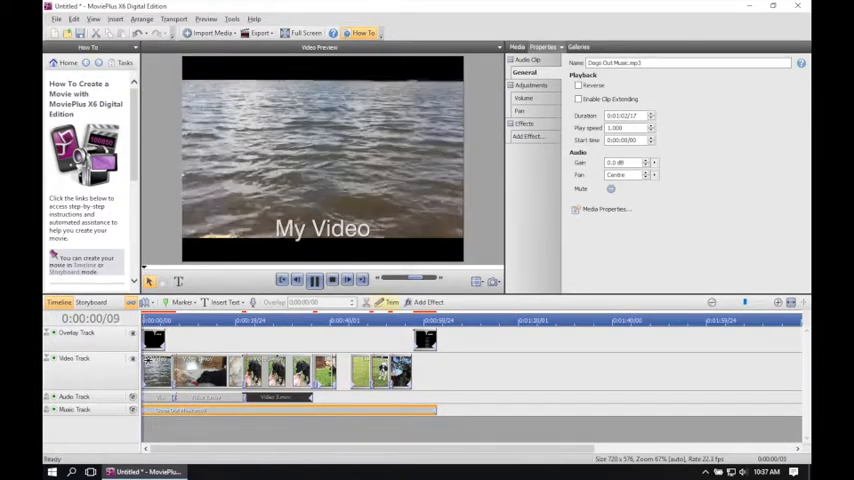
left_click(315, 280)
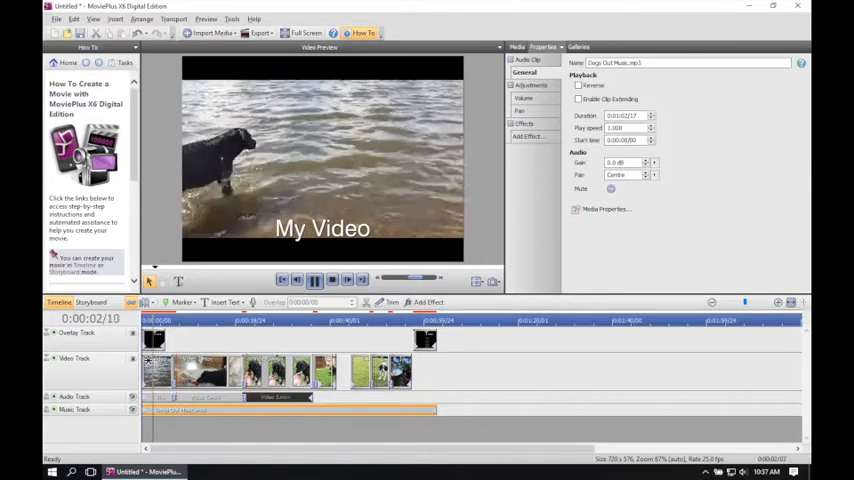
left_click(314, 279)
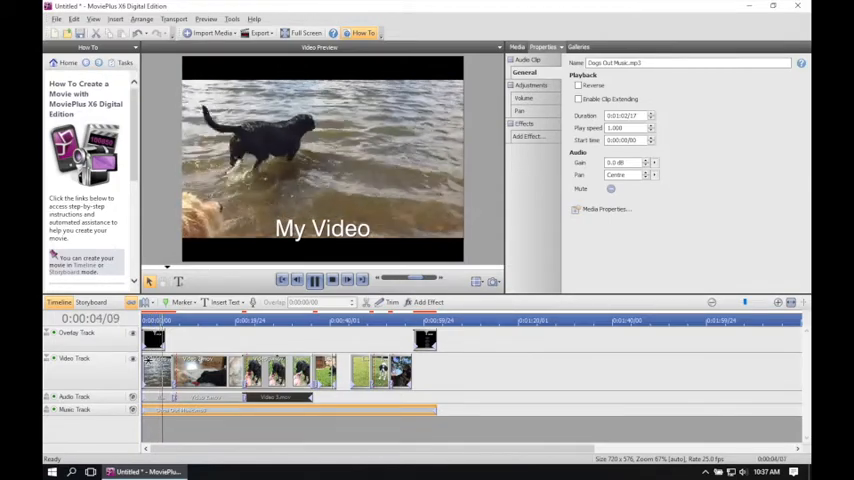
left_click(314, 280)
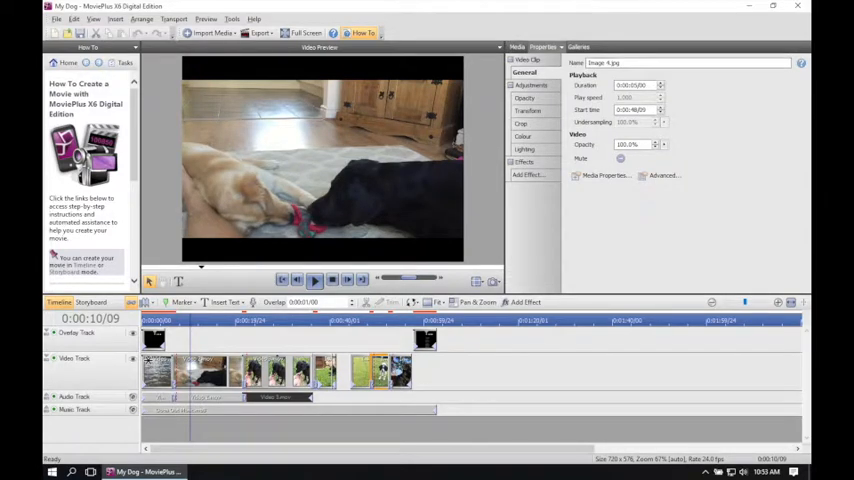
Step: Apply a Pan/Zoom preset to the Image 4 dog photo and play it back
left_click(736, 64)
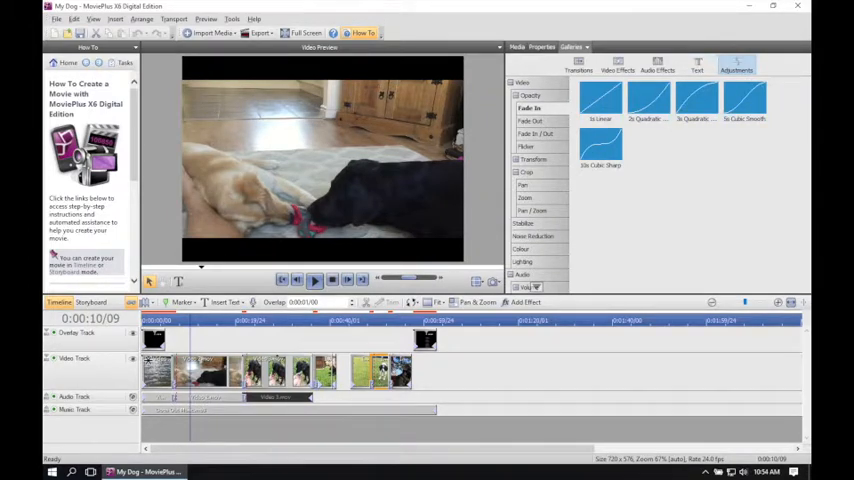
left_click(534, 211)
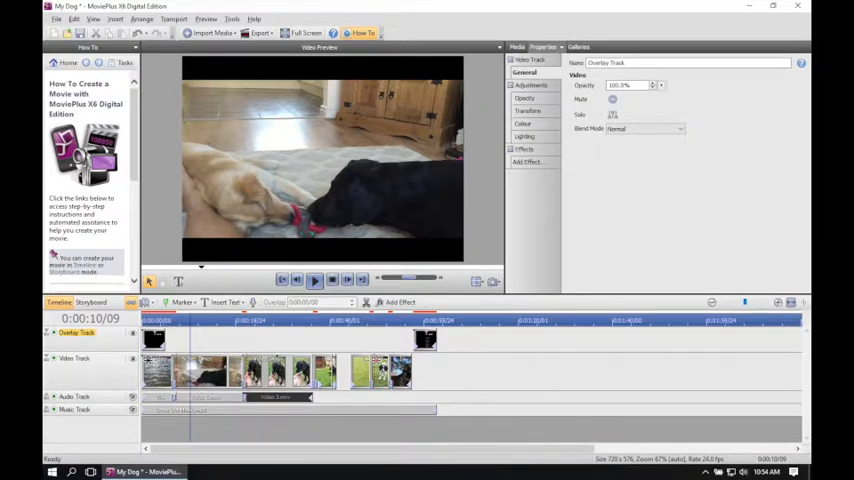
left_click(314, 280)
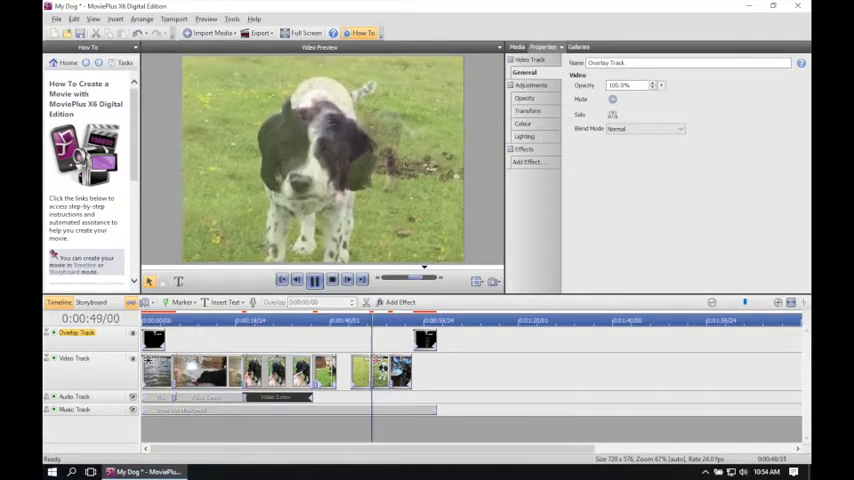
left_click(314, 280)
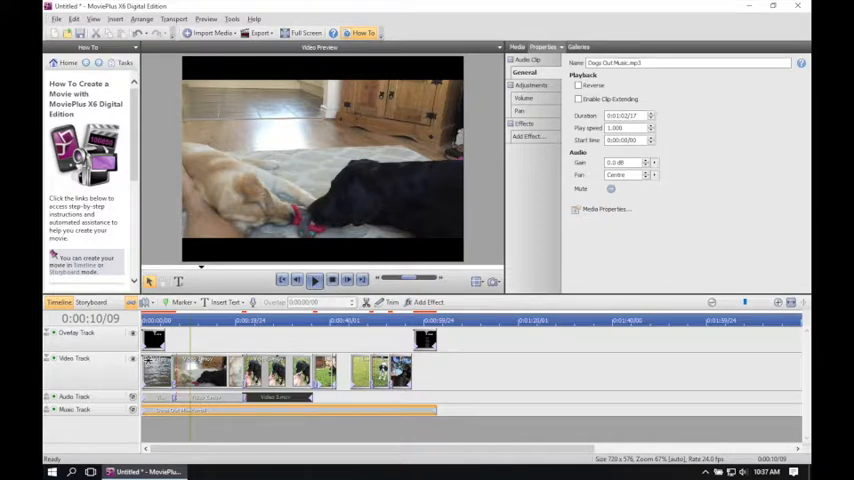
Step: Save the project as 'My Dog' in the Desktop folder
left_click(57, 18)
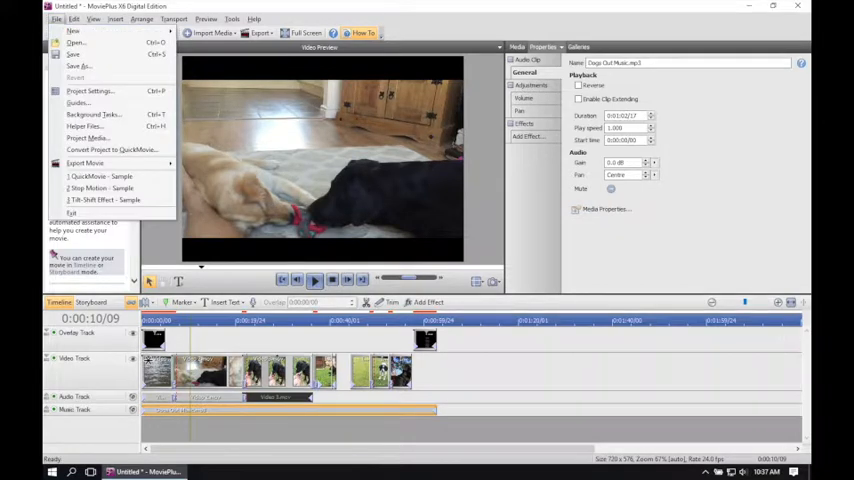
left_click(73, 54)
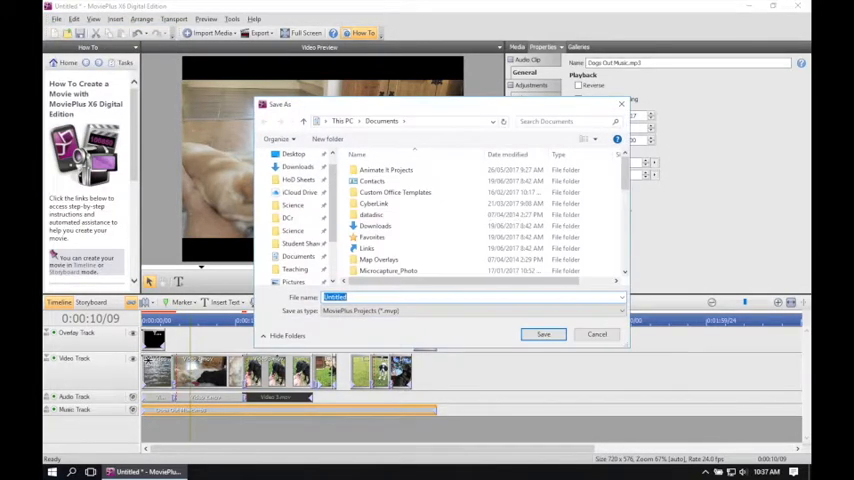
type("My Do")
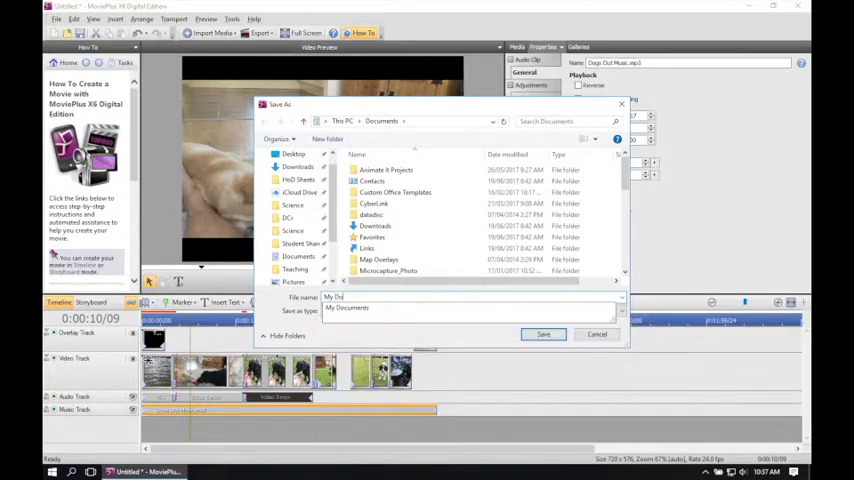
left_click(470, 310)
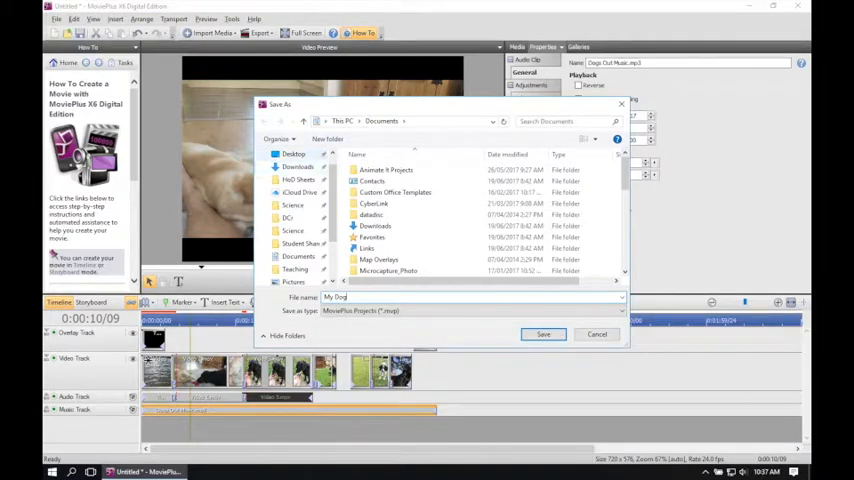
left_click(293, 154)
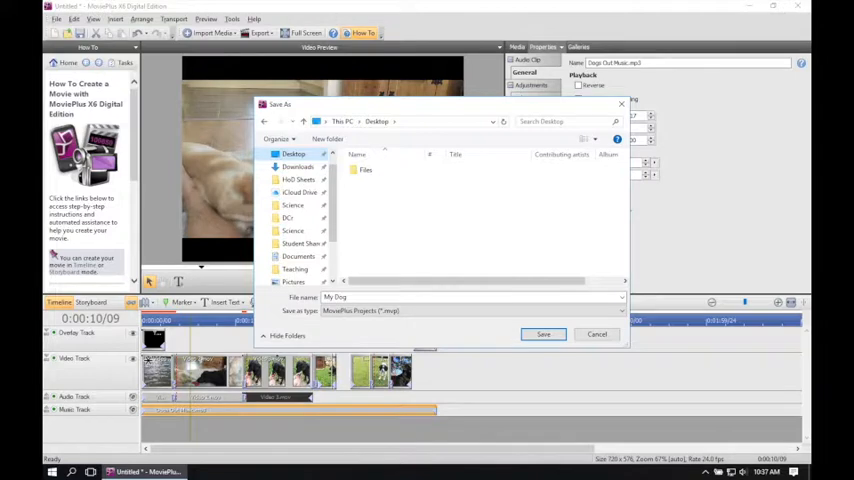
left_click(543, 334)
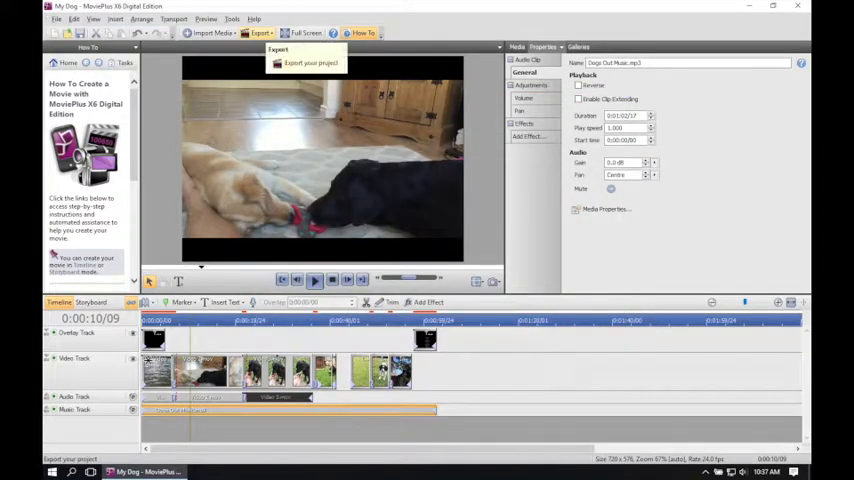
Step: Export the movie as MP4 with General 576p settings to the Desktop as 'My Dog'
left_click(259, 33)
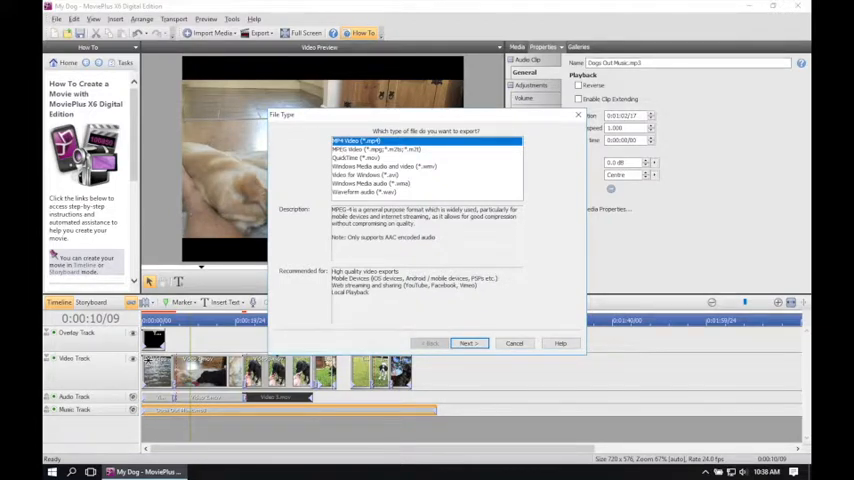
left_click(466, 343)
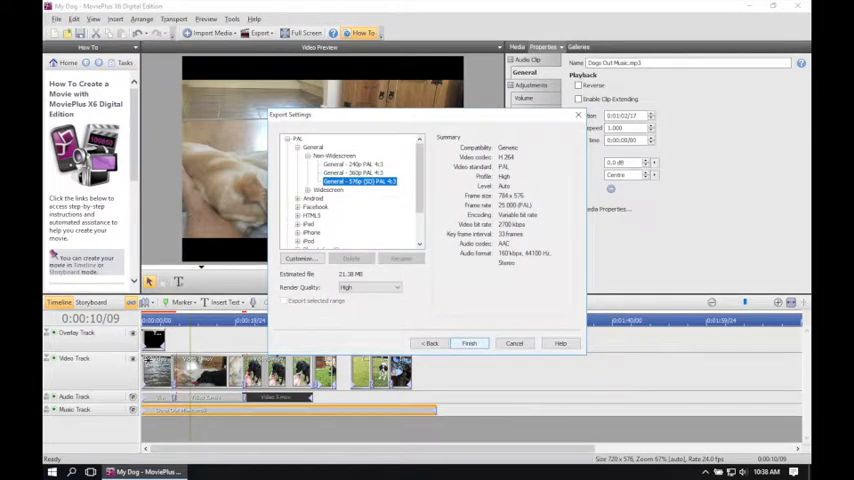
left_click(468, 343)
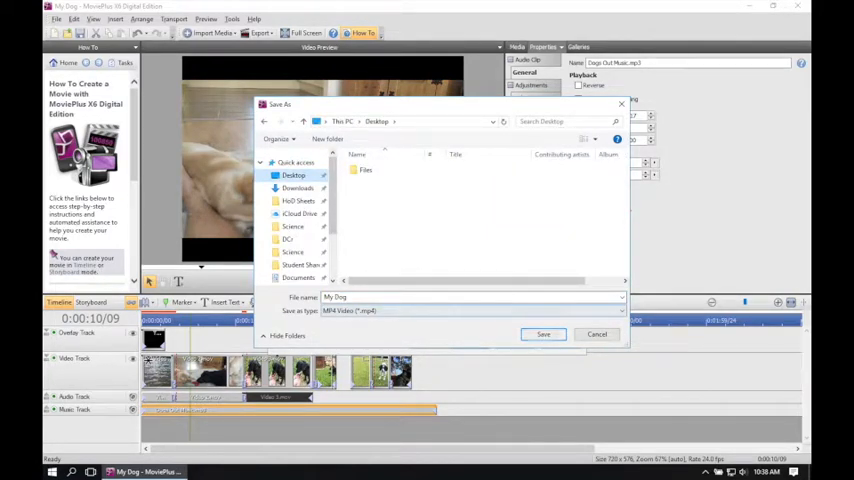
left_click(543, 334)
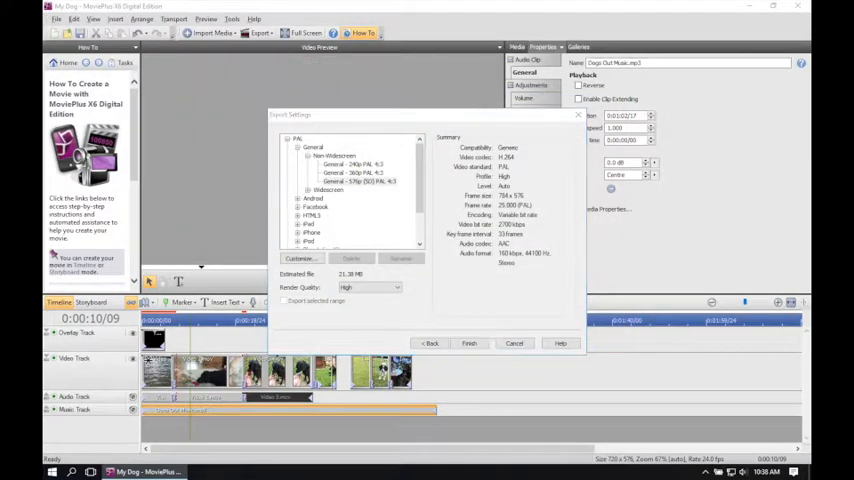
left_click(468, 343)
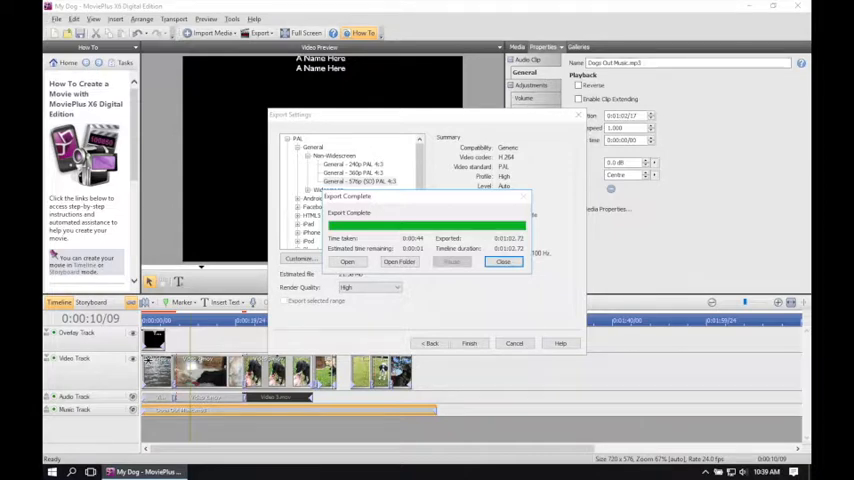
left_click(503, 261)
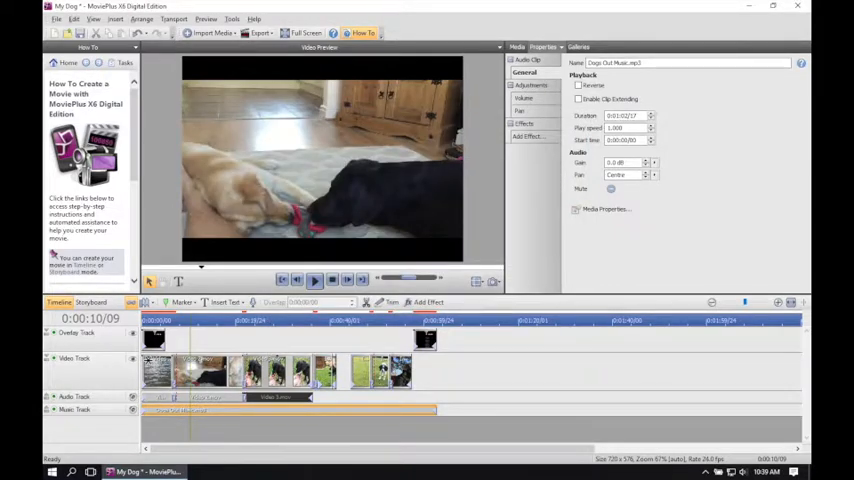